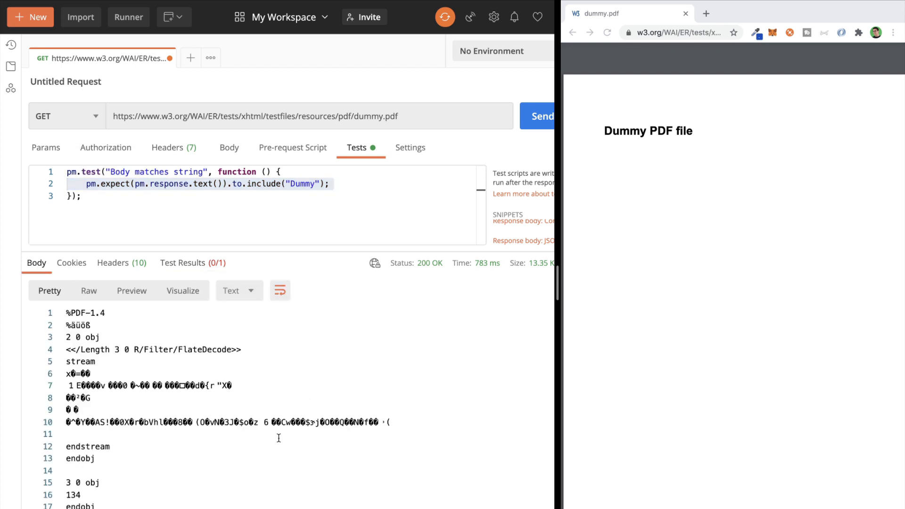
- Start the test-express.js server and view Multipart Parse PDF's 'Hello World!' test
scroll("down", 3)
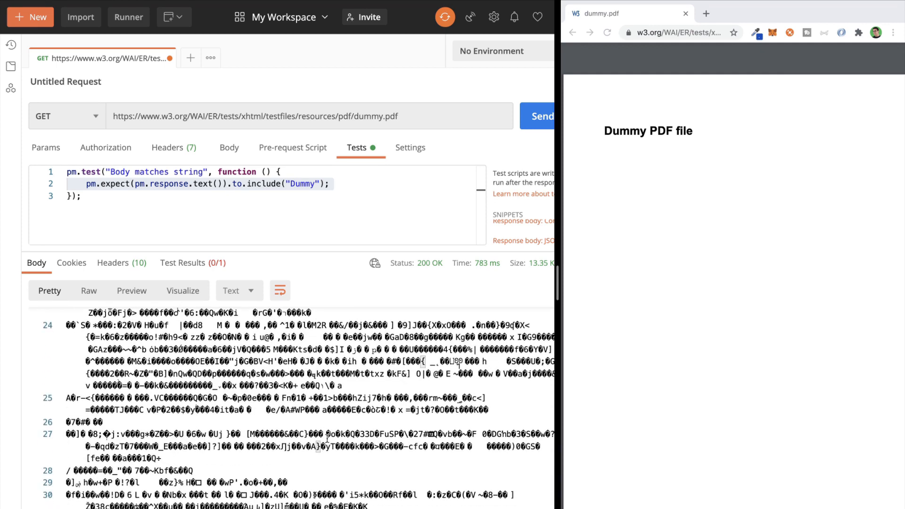
scroll("down", 3)
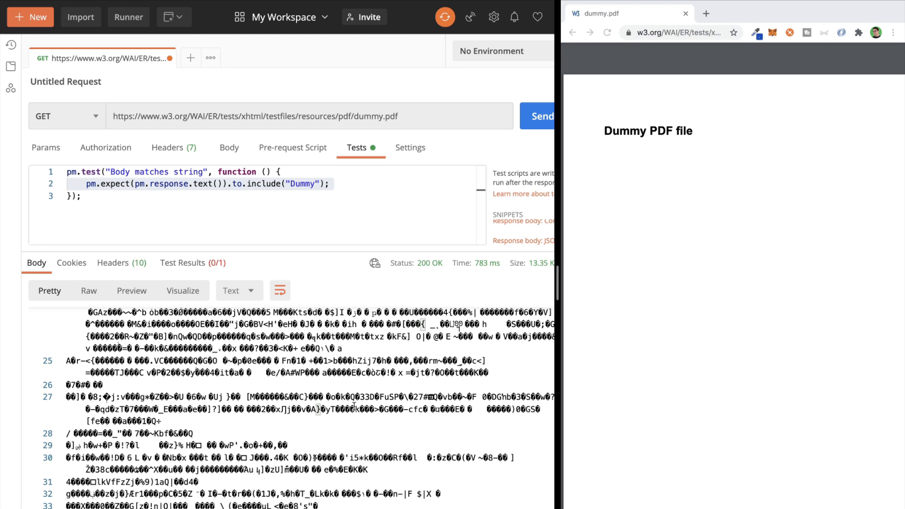
scroll("down", 3)
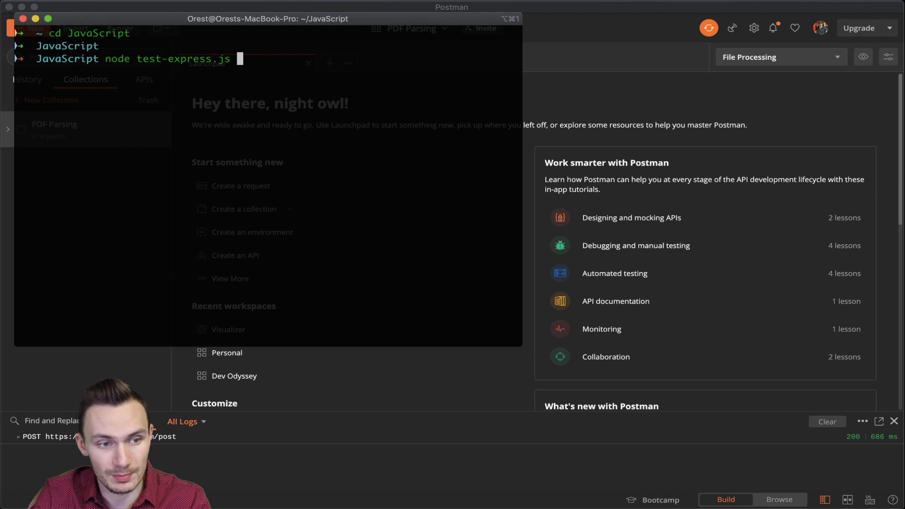
key("Return")
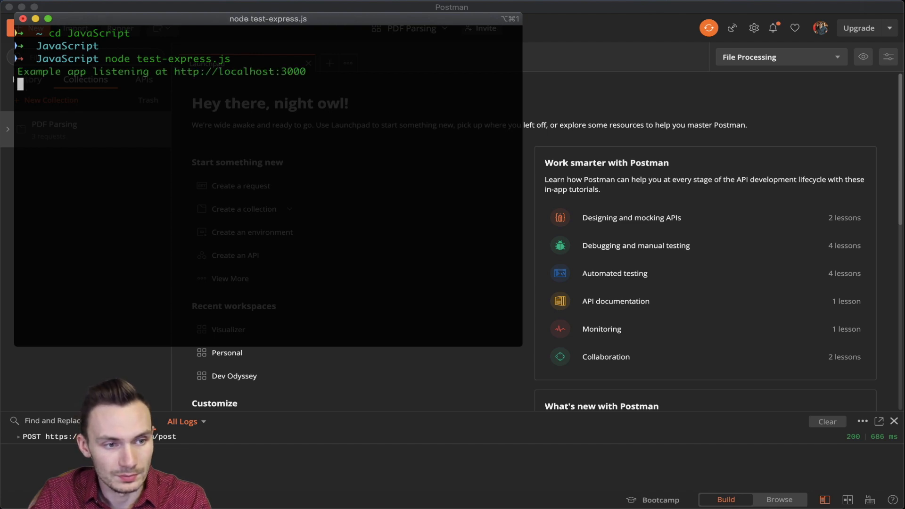
left_click(73, 156)
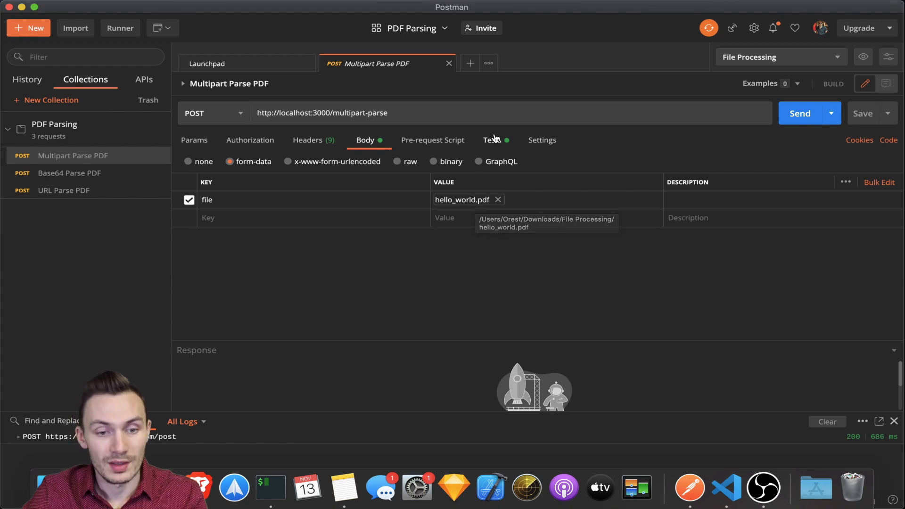
left_click(492, 140)
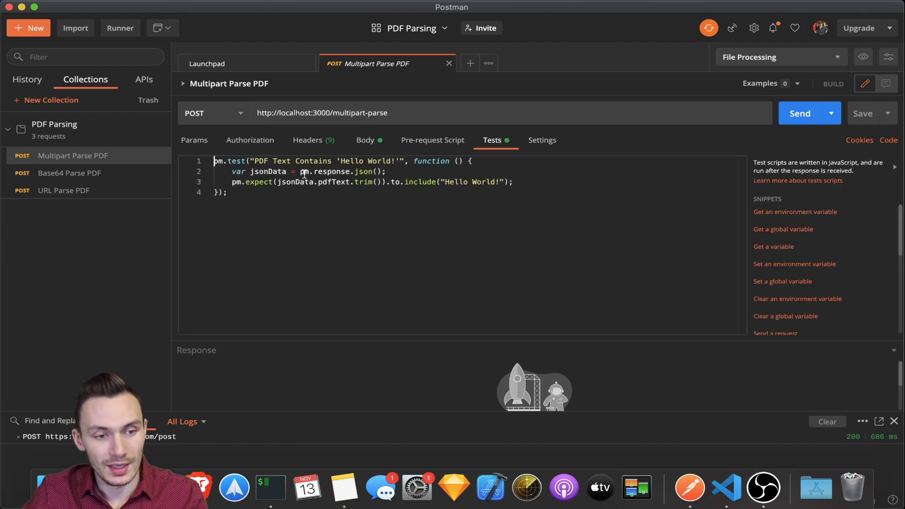
left_click(726, 488)
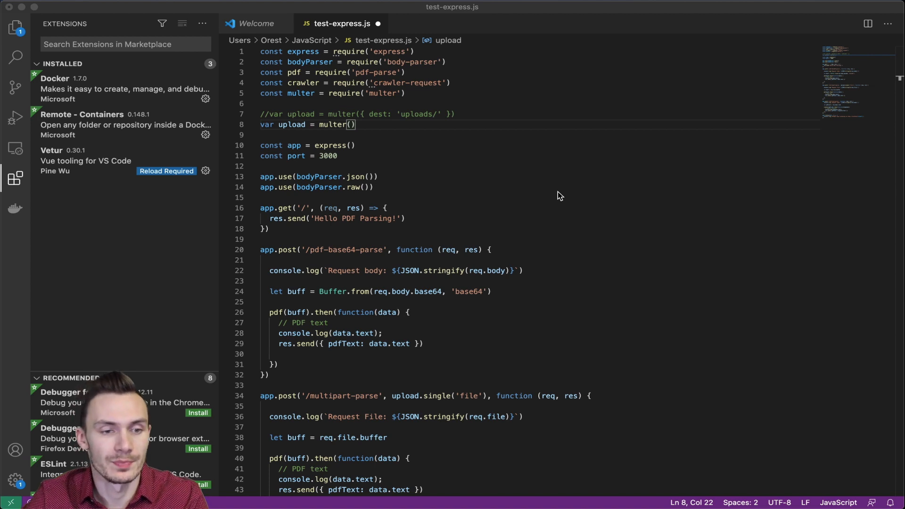
left_click(266, 166)
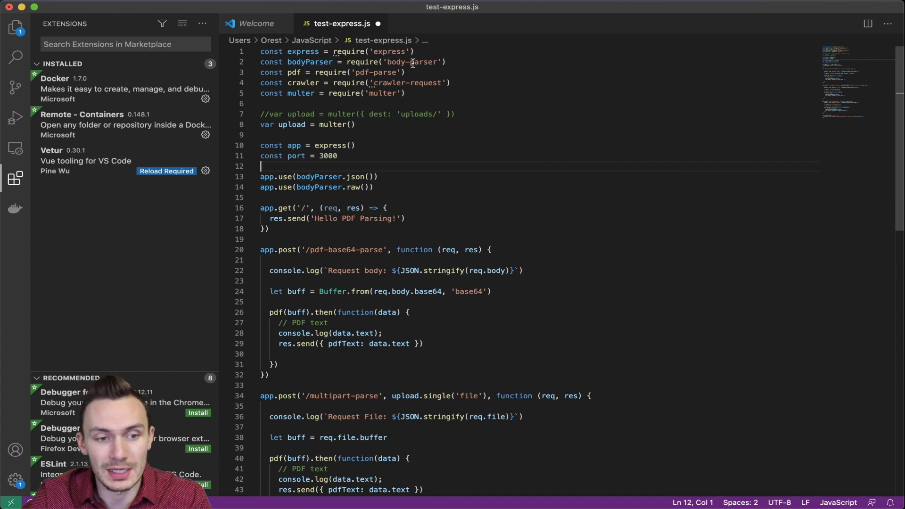
mouse_move(413, 82)
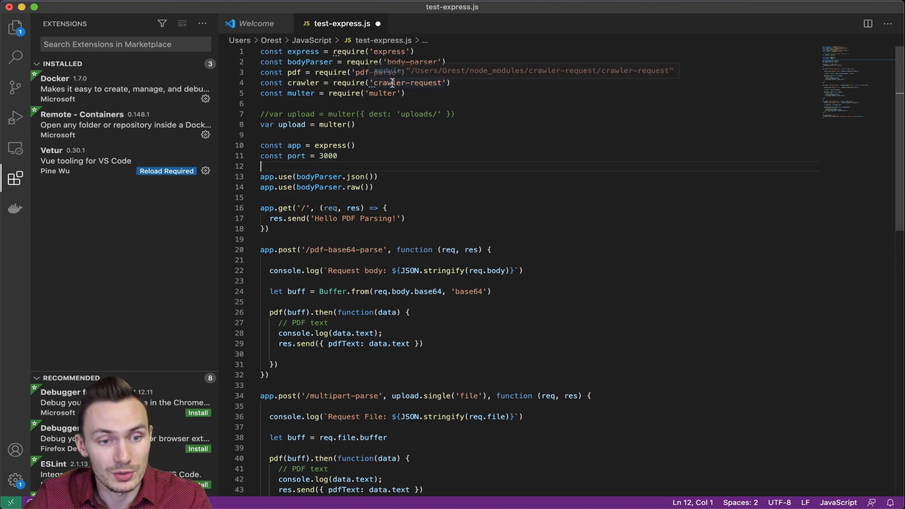
mouse_move(385, 93)
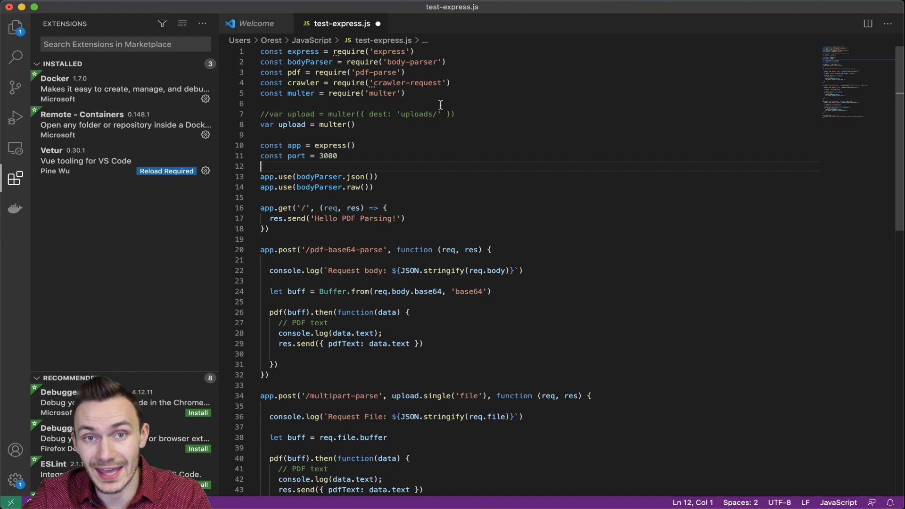
mouse_move(396, 72)
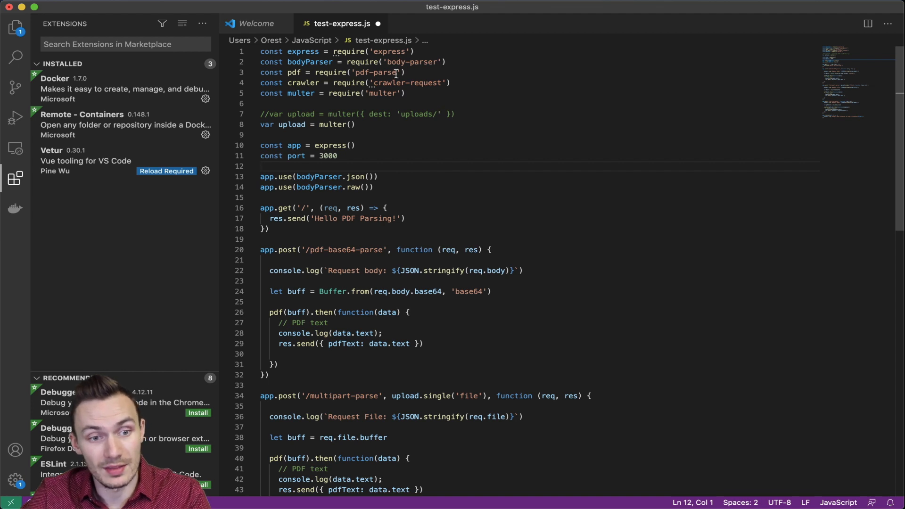
mouse_move(396, 62)
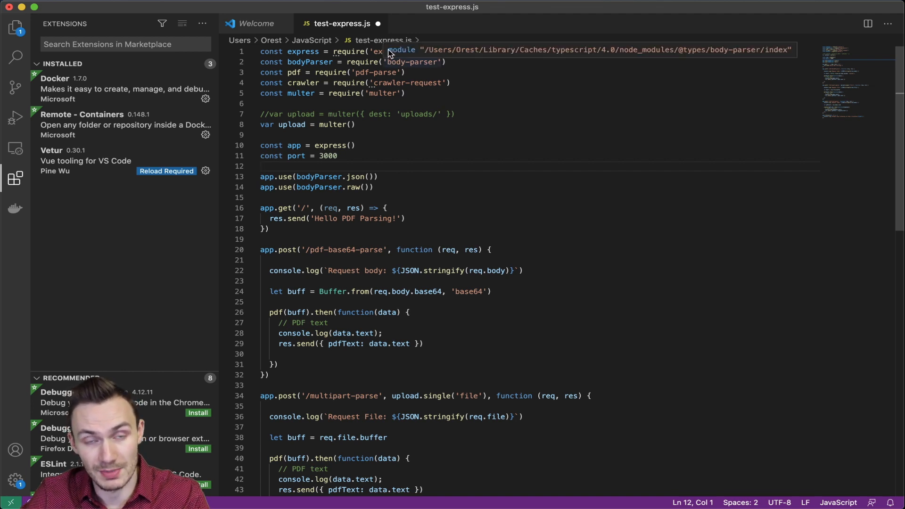
mouse_move(415, 119)
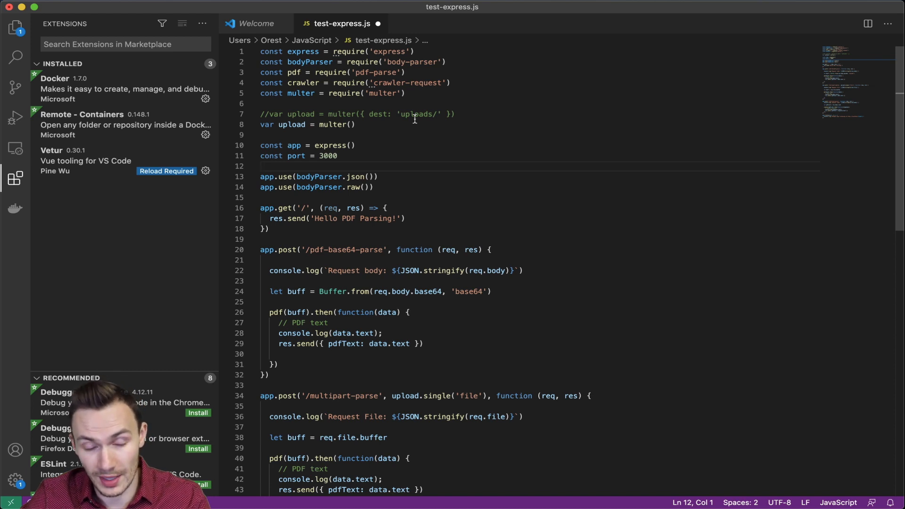
mouse_move(358, 125)
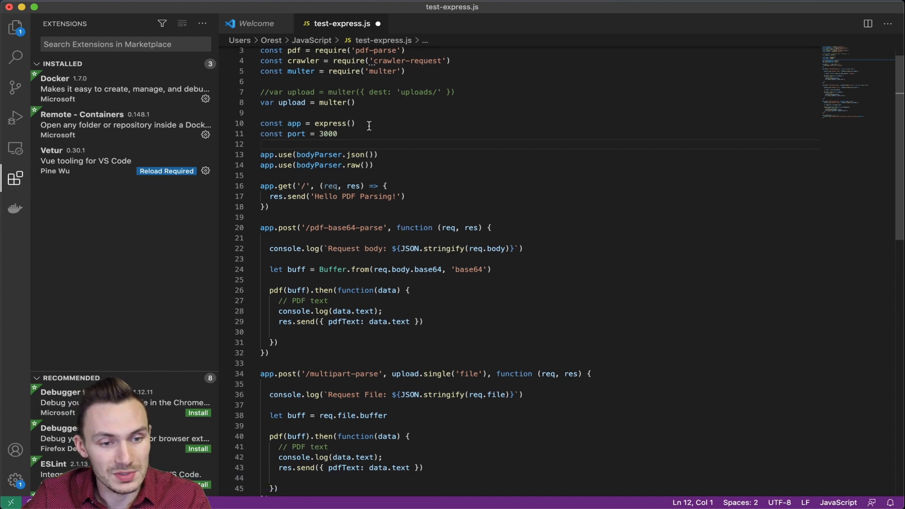
- Scroll through test-express.js to review the remaining parse routes and the port 3000 listener
scroll("down", 3)
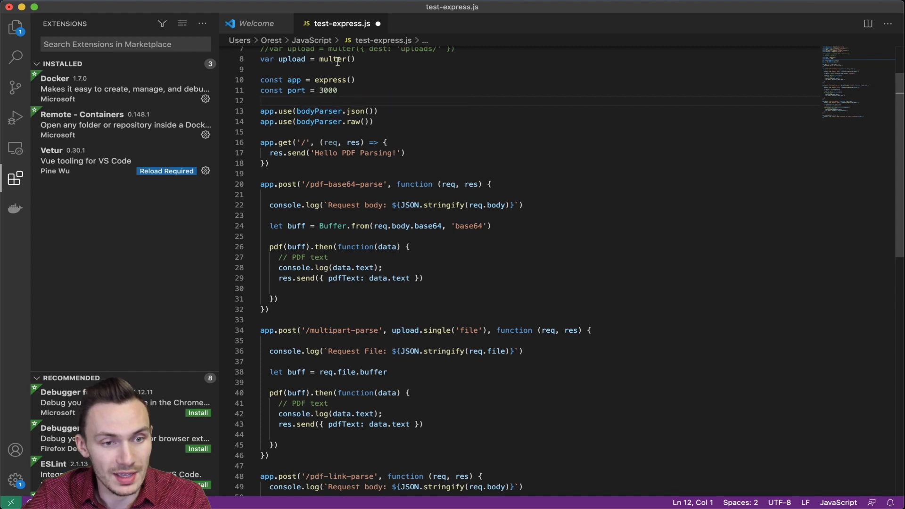
scroll("down", 3)
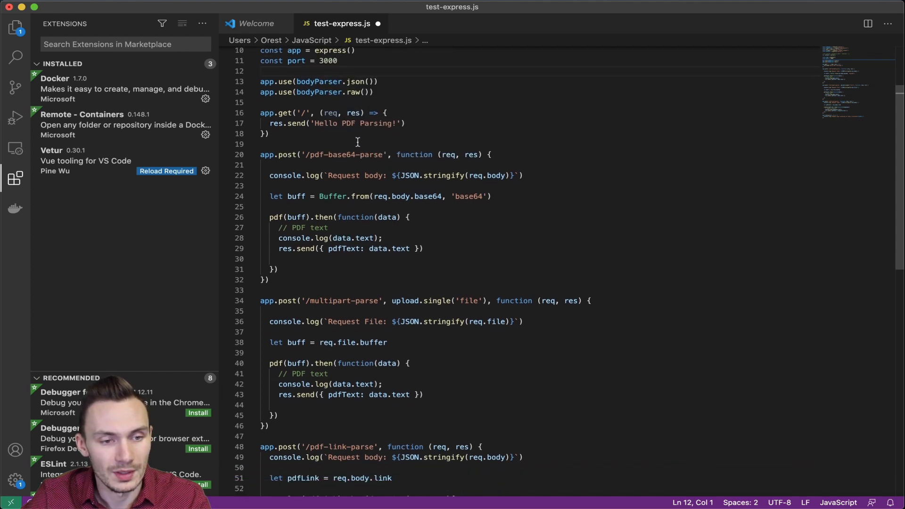
scroll("down", 3)
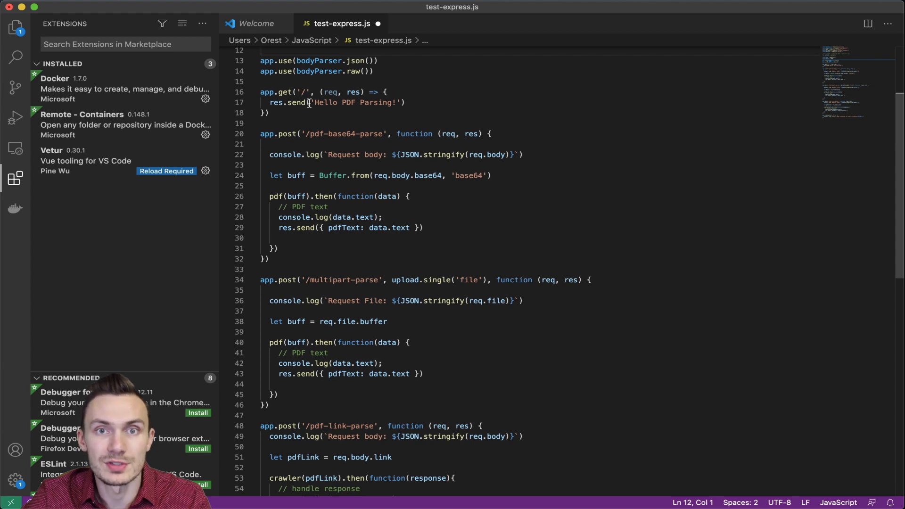
scroll("down", 3)
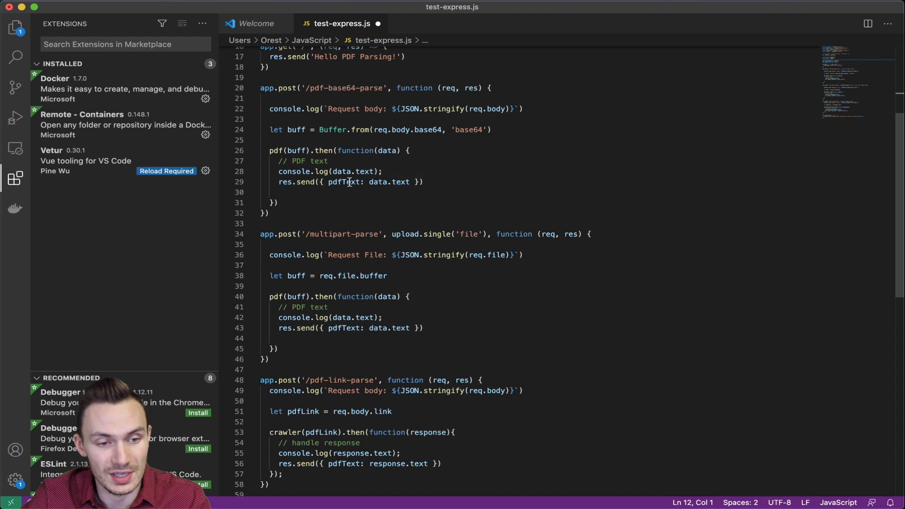
scroll("down", 3)
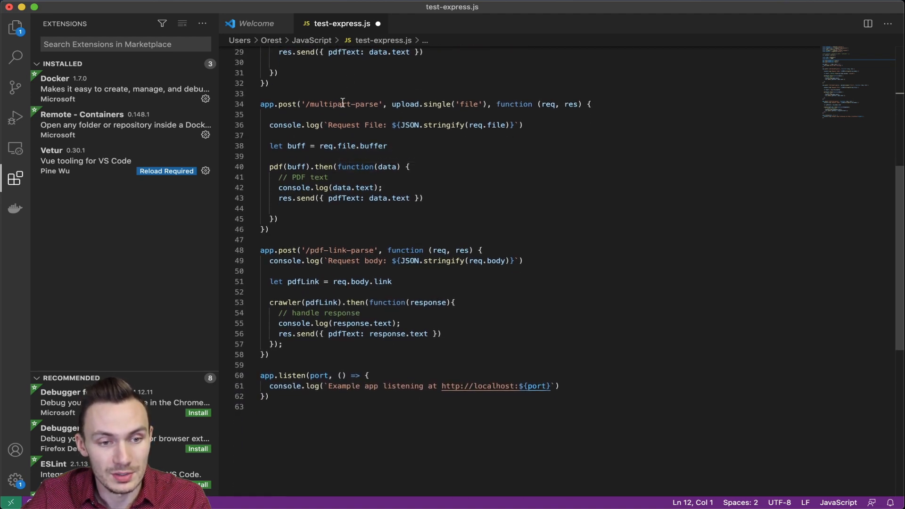
mouse_move(404, 103)
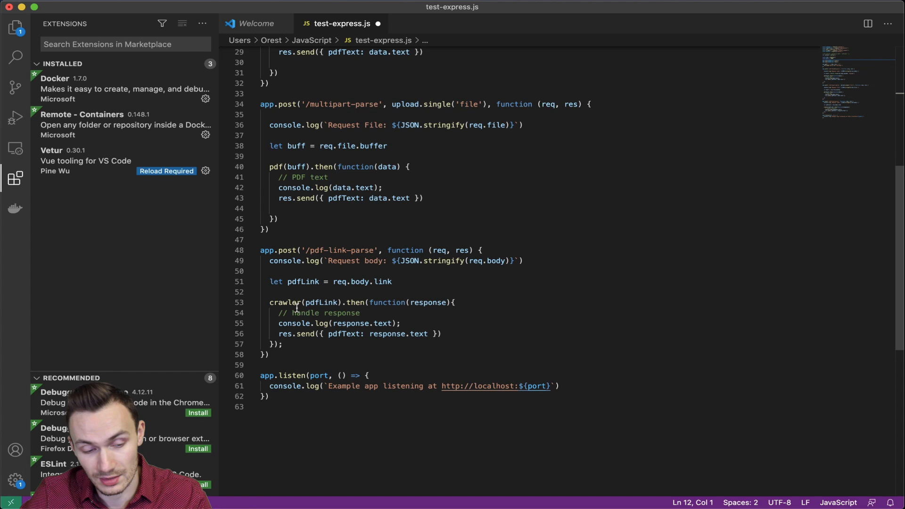
mouse_move(287, 302)
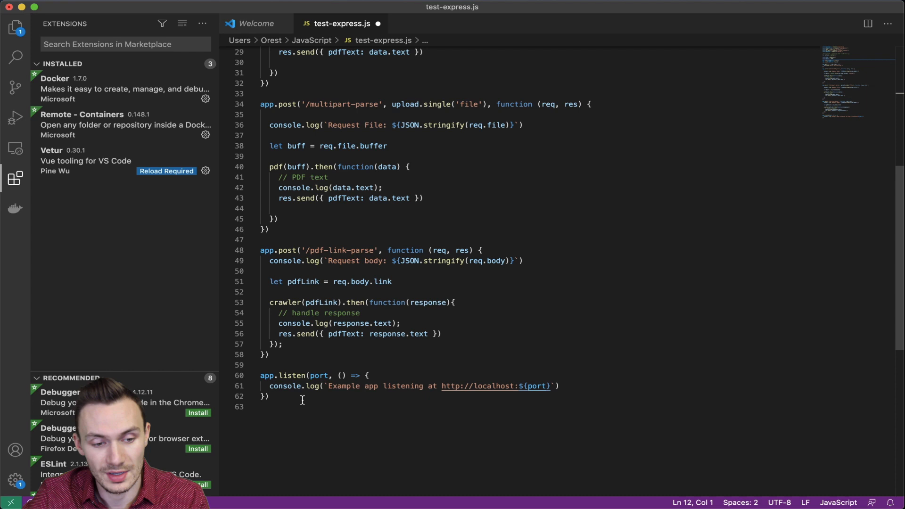
mouse_move(537, 390)
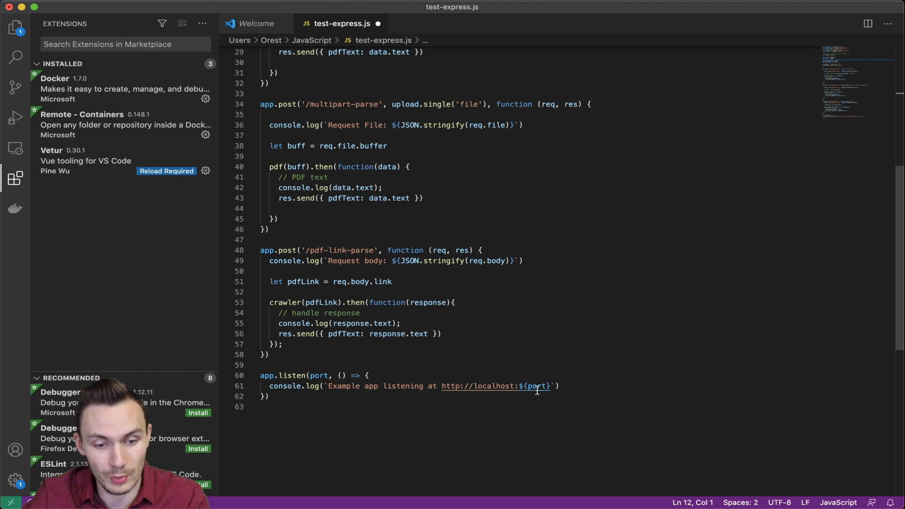
mouse_move(465, 422)
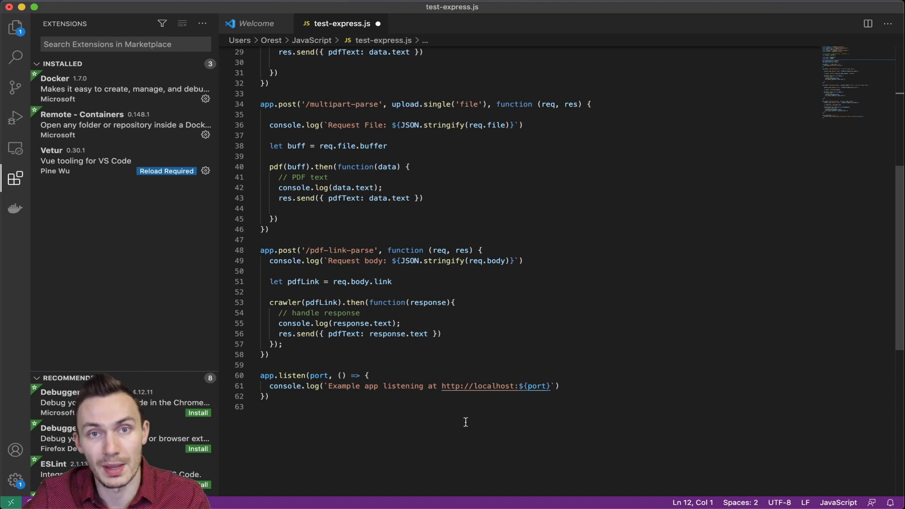
scroll("up", 3)
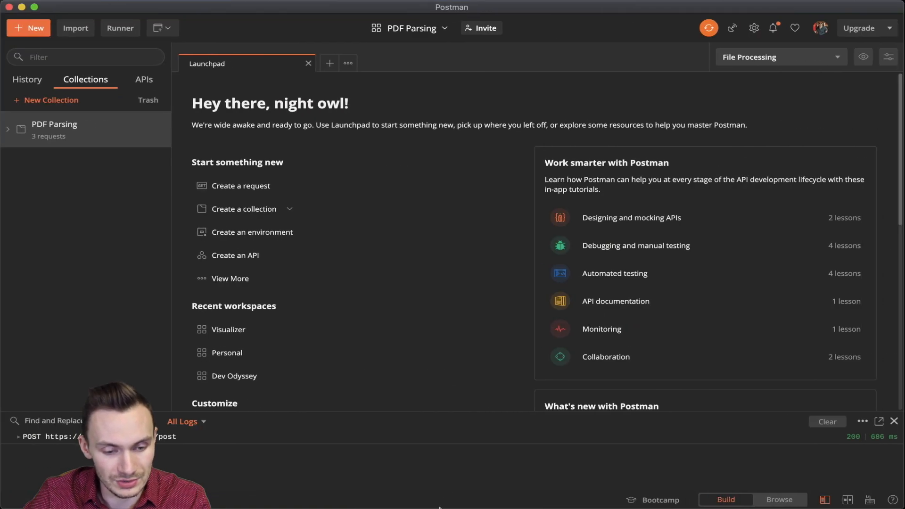
mouse_move(564, 488)
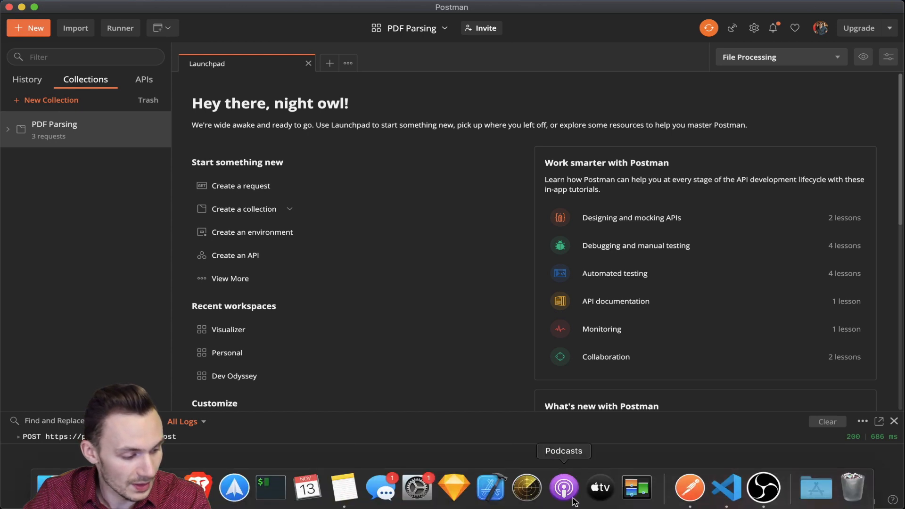
mouse_move(332, 324)
type("node")
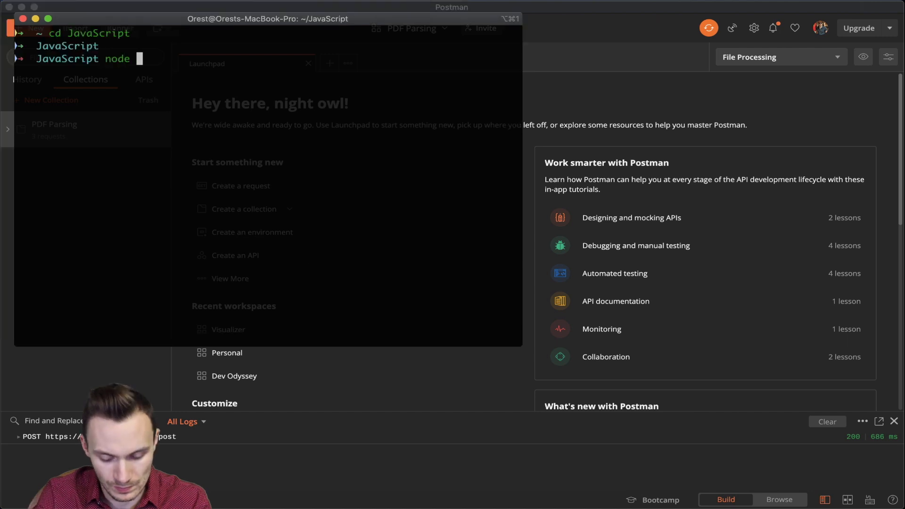
- Run node test-express.js from the JavaScript folder in Terminal
type("tex")
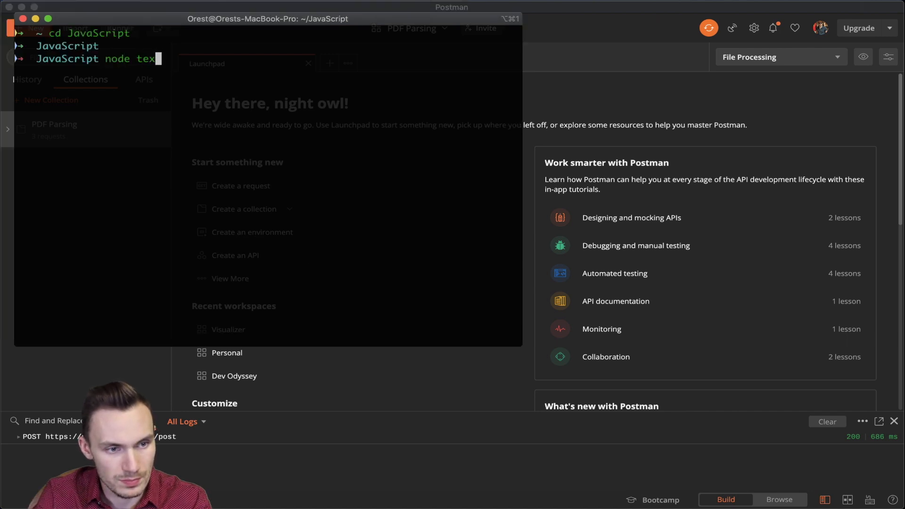
type("t-express.js")
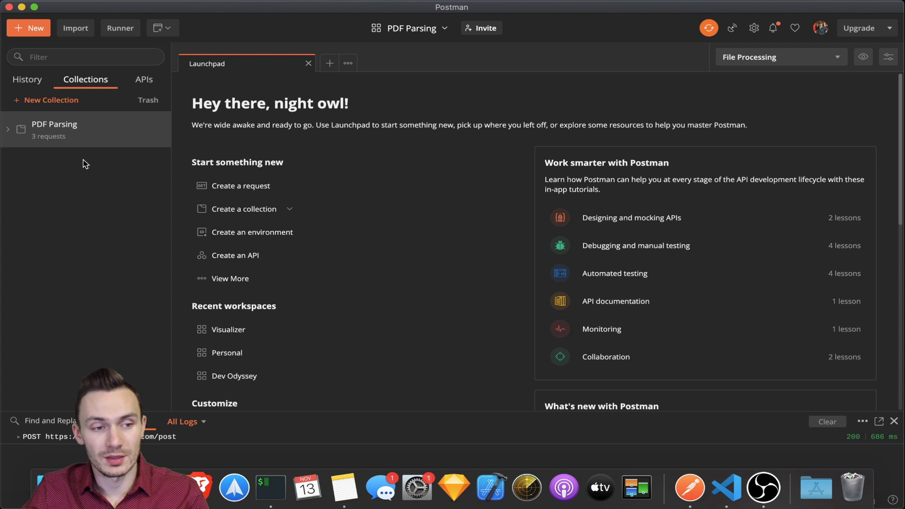
mouse_move(98, 140)
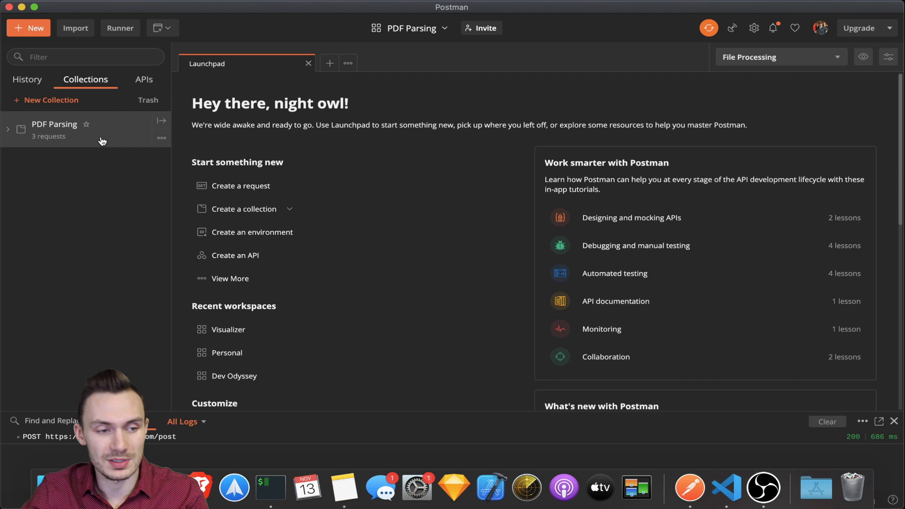
- Expand the PDF Parsing collection and select the Multipart Parse PDF request
left_click(8, 129)
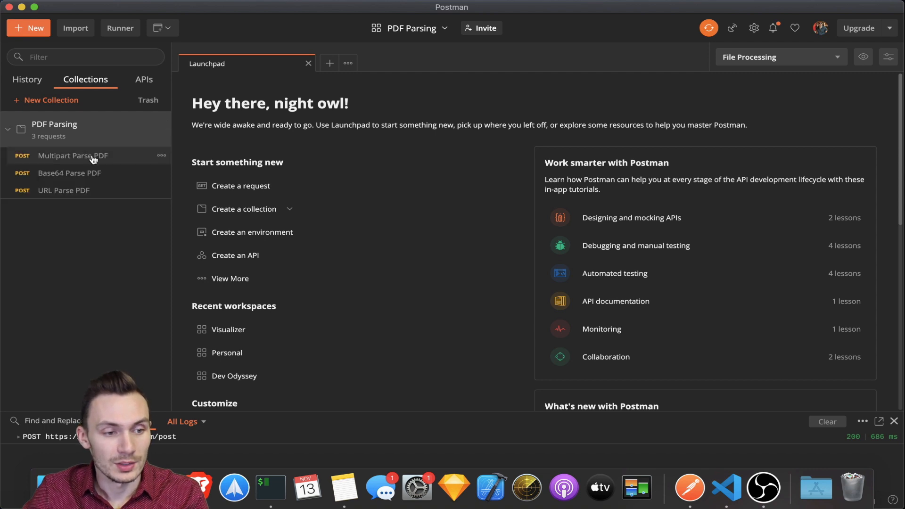
mouse_move(93, 159)
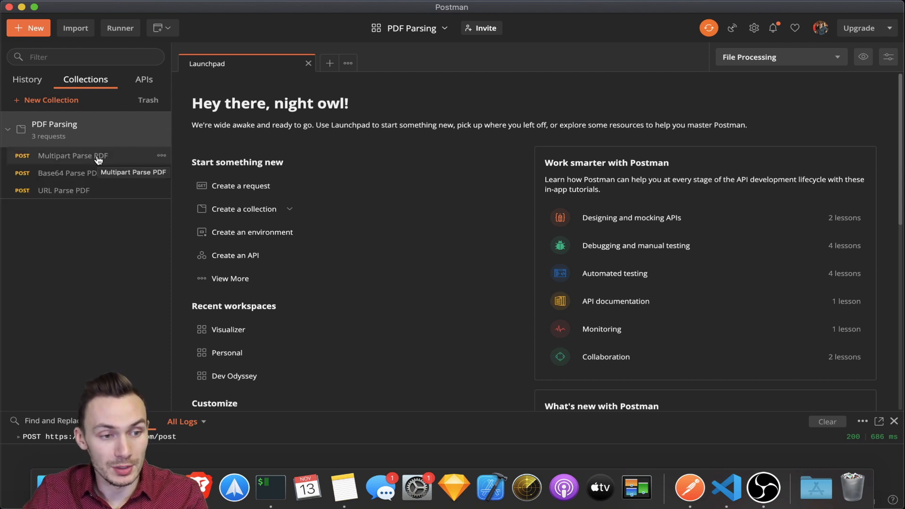
left_click(72, 155)
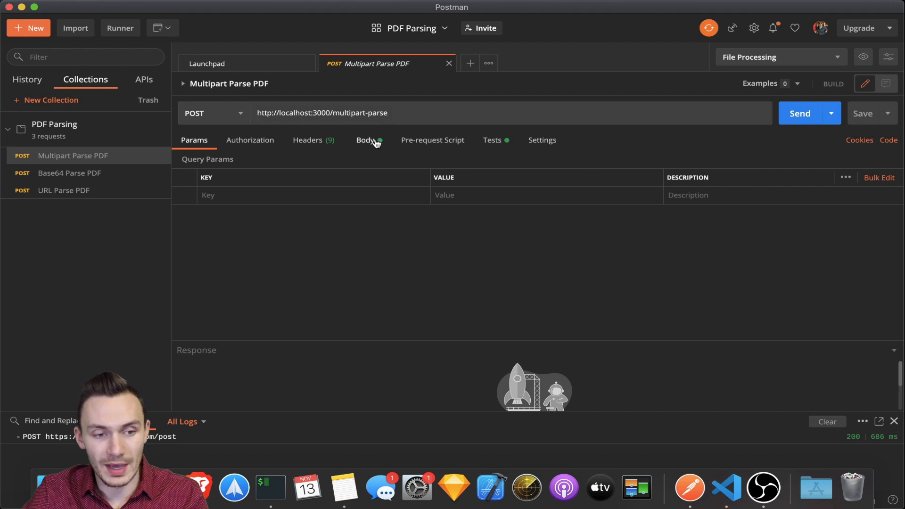
- Review the hello_world.pdf form-data file field and the 'Hello World!' test script
left_click(365, 139)
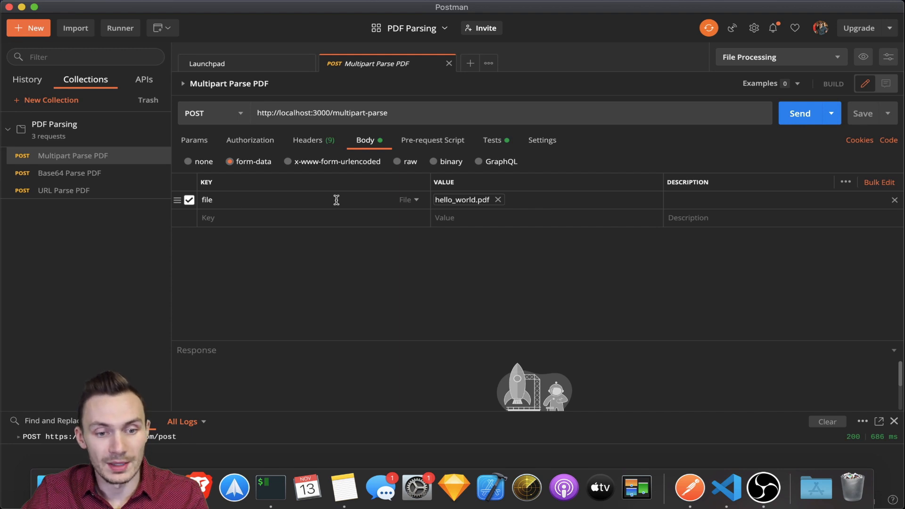
mouse_move(462, 200)
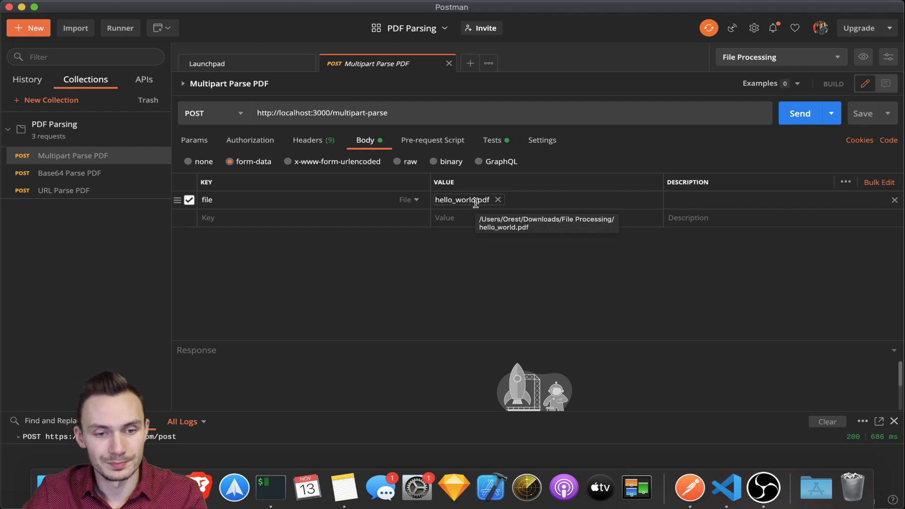
left_click(492, 140)
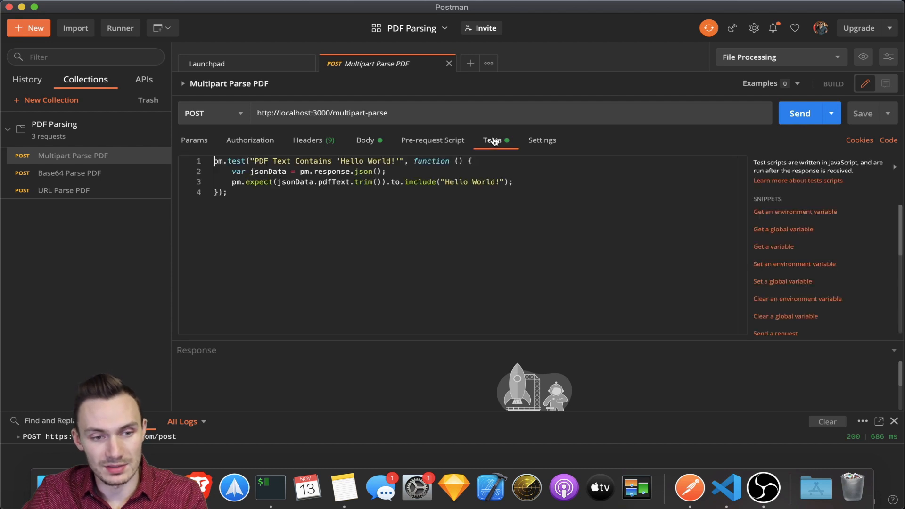
mouse_move(280, 165)
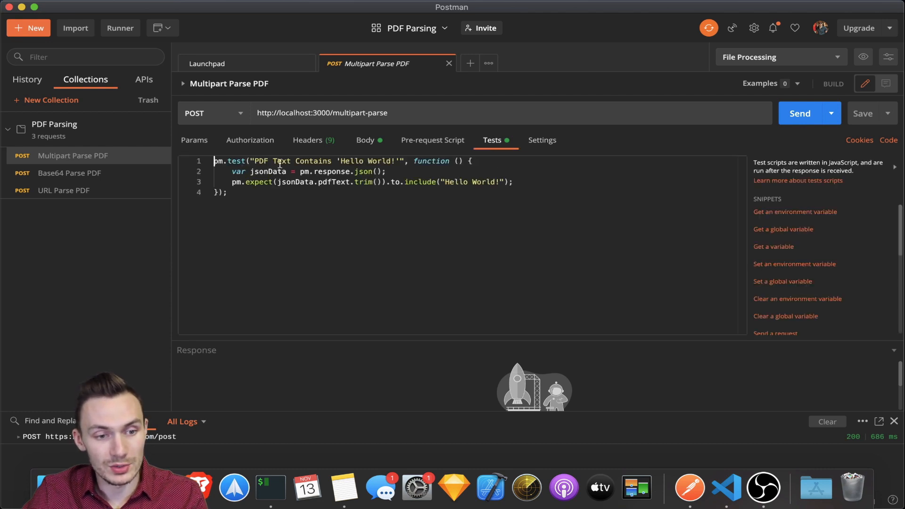
mouse_move(267, 170)
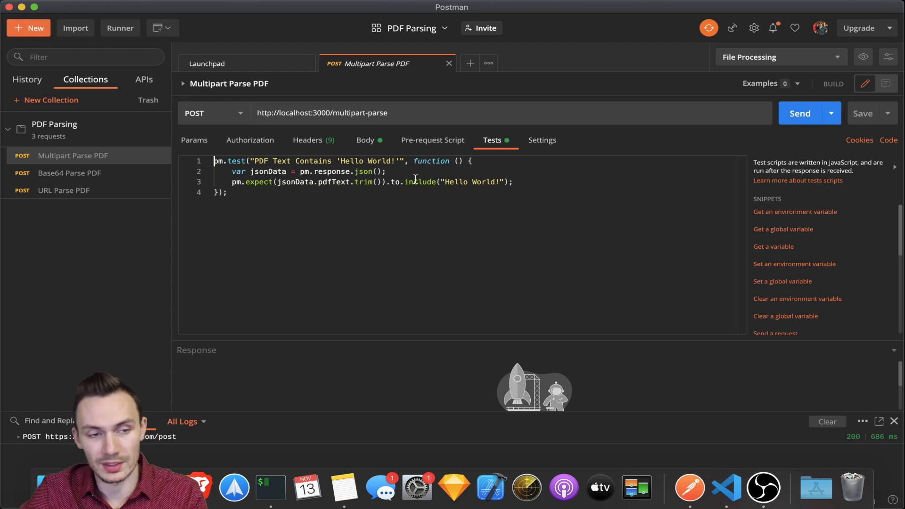
mouse_move(249, 139)
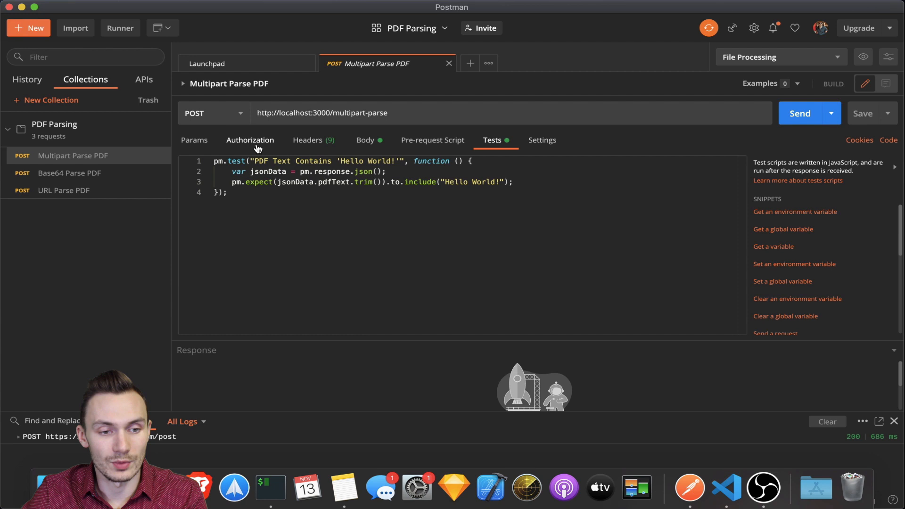
mouse_move(800, 113)
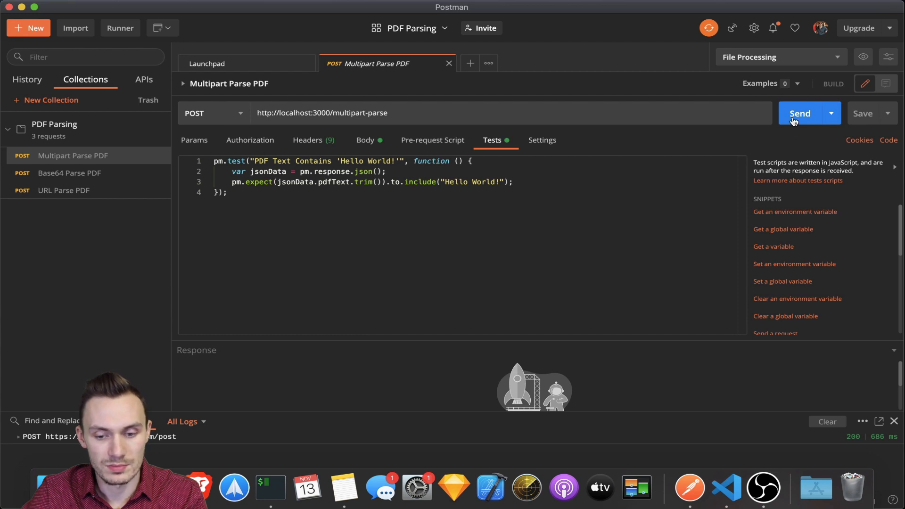
- Send the multipart request and confirm the 'Hello World!' test shows PASS
left_click(800, 114)
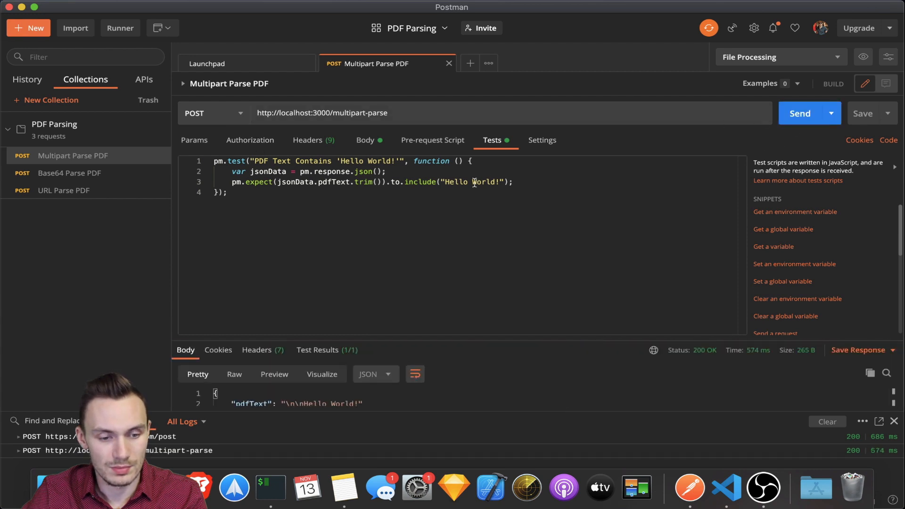
mouse_move(490, 402)
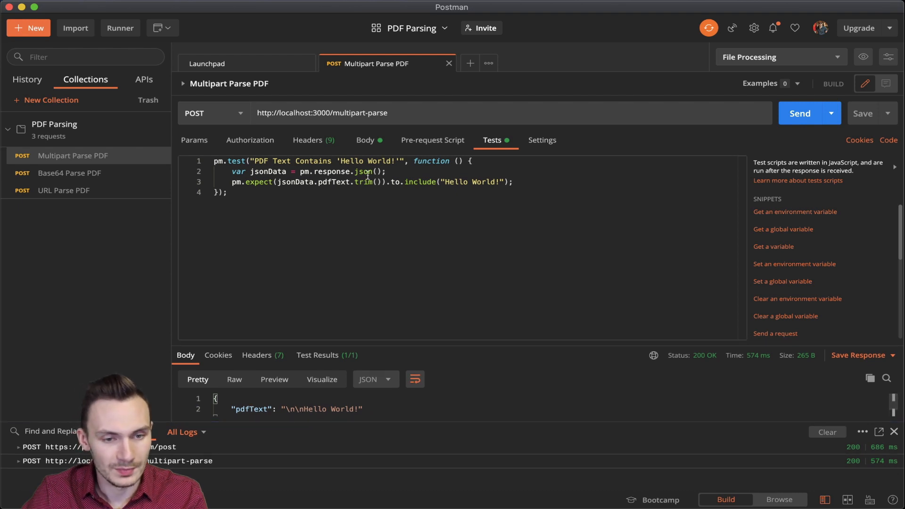
mouse_move(332, 362)
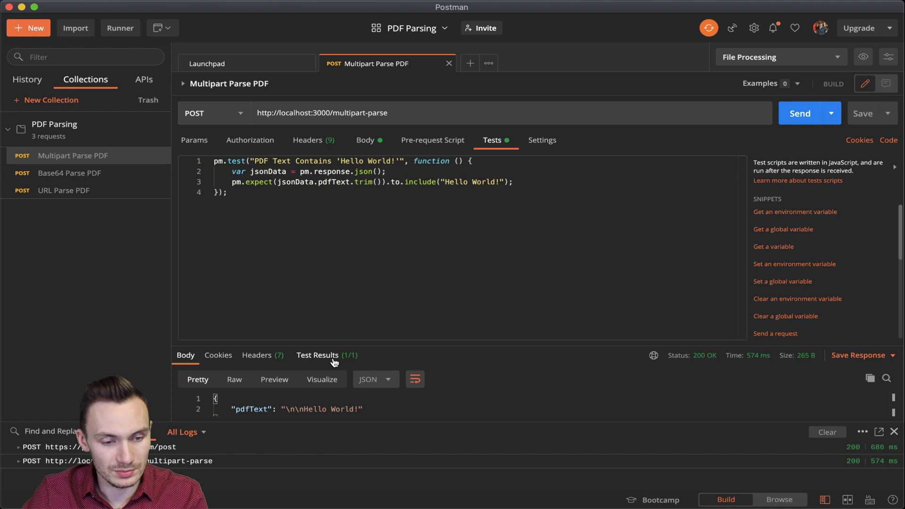
left_click(317, 355)
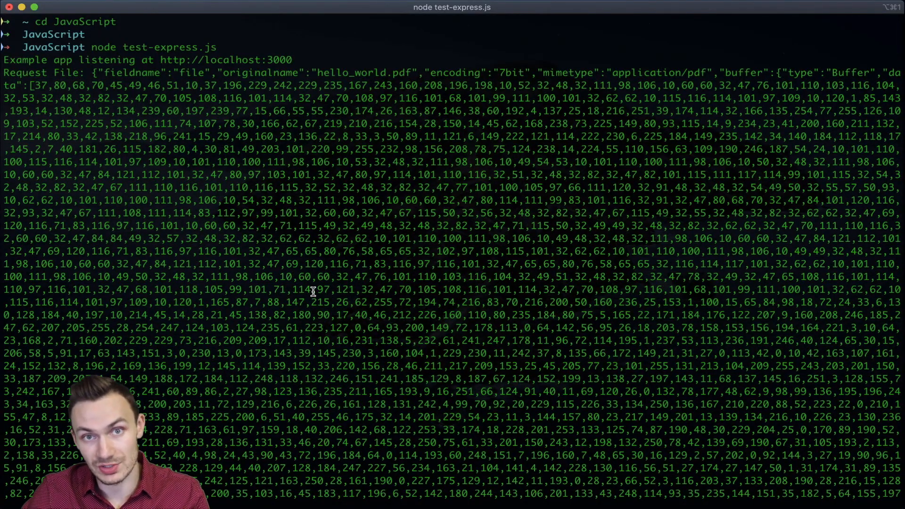
scroll("down", 3)
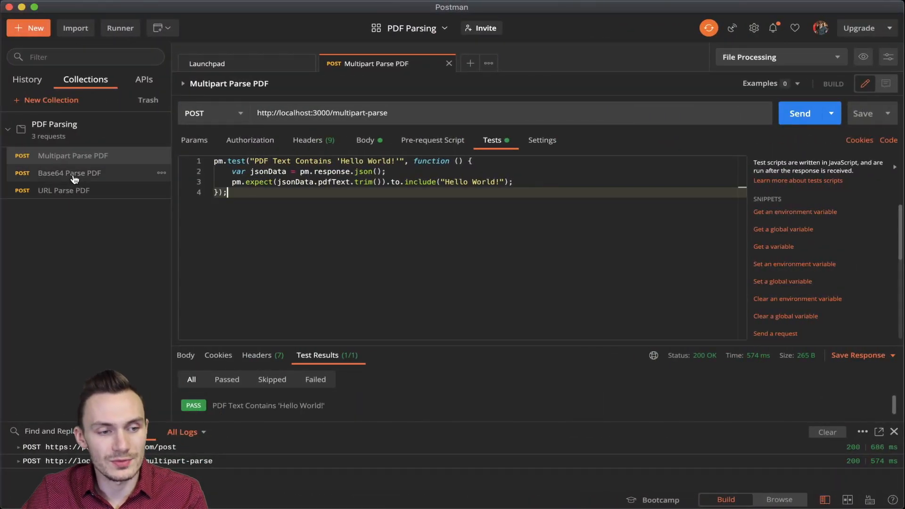
- Open Base64 Parse PDF, scroll its base64 JSON body, and view its test script
left_click(69, 173)
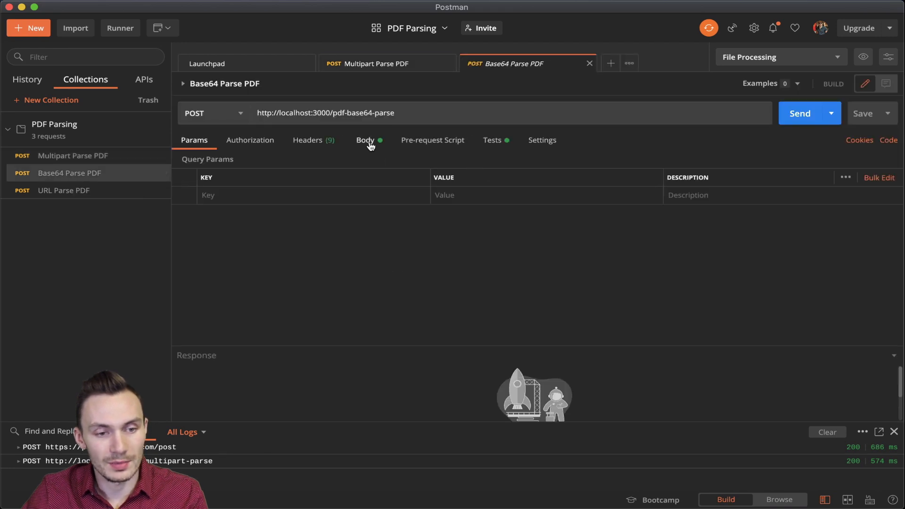
left_click(364, 139)
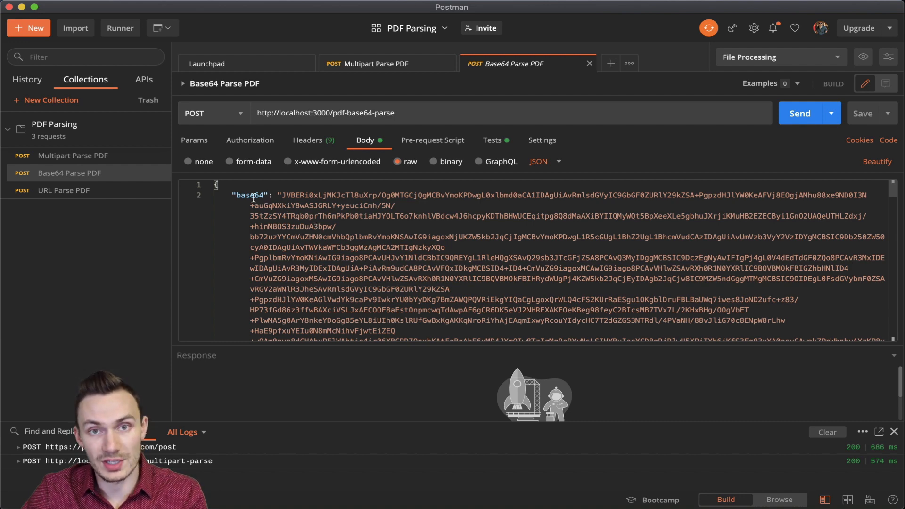
scroll("down", 3)
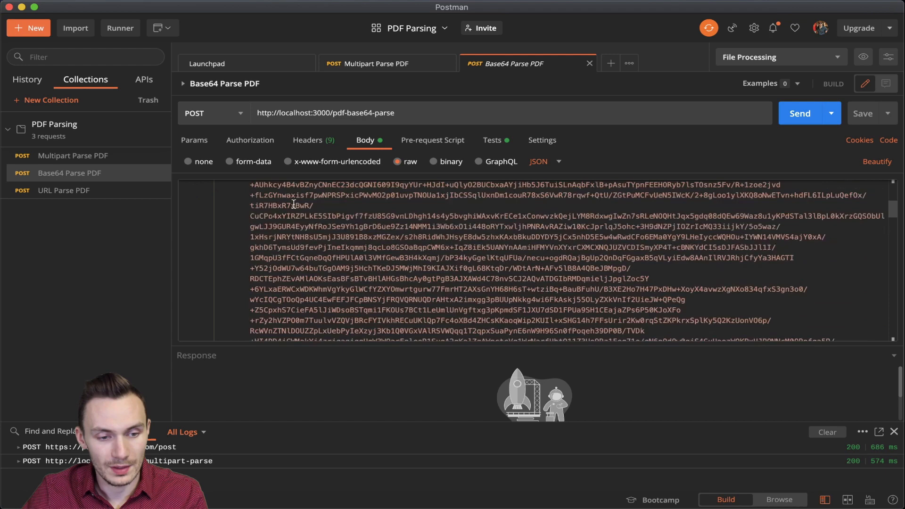
scroll("down", 3)
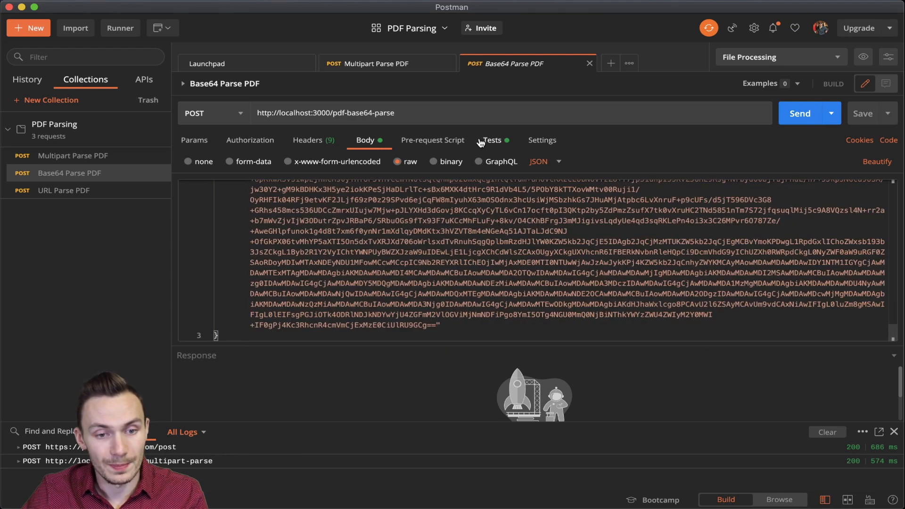
left_click(491, 139)
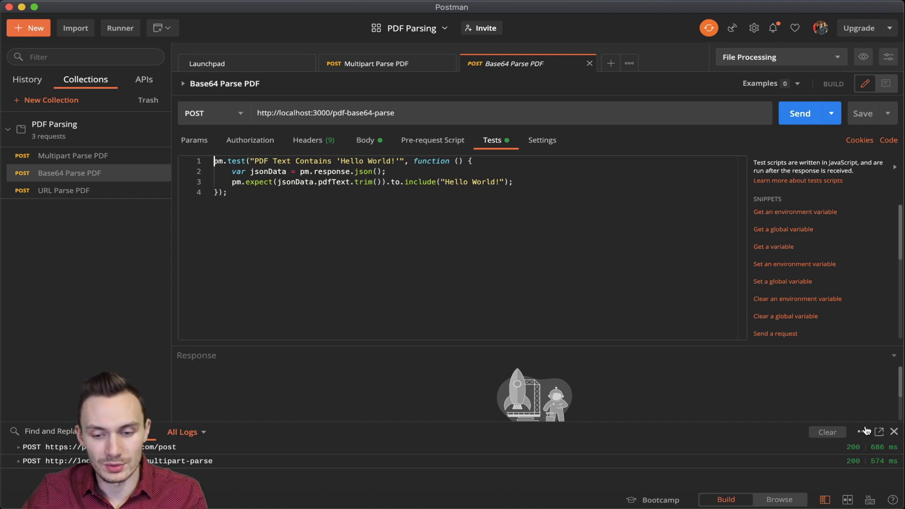
- Send the base64 request, confirm its test passes, and view pdfText 'Hello World!'
left_click(894, 432)
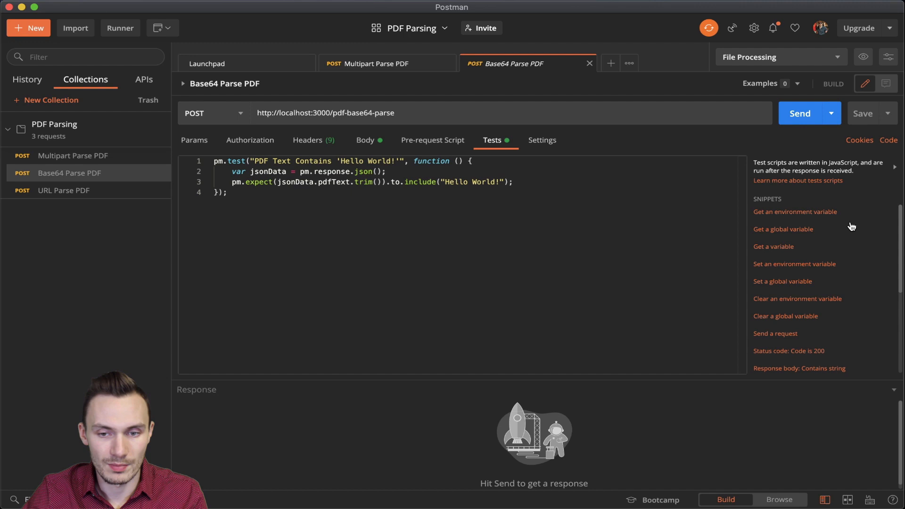
left_click(801, 113)
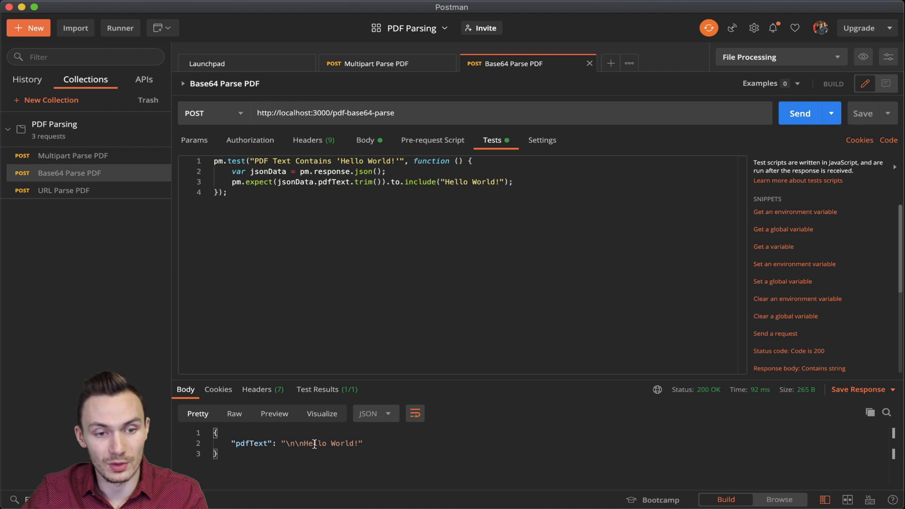
mouse_move(493, 257)
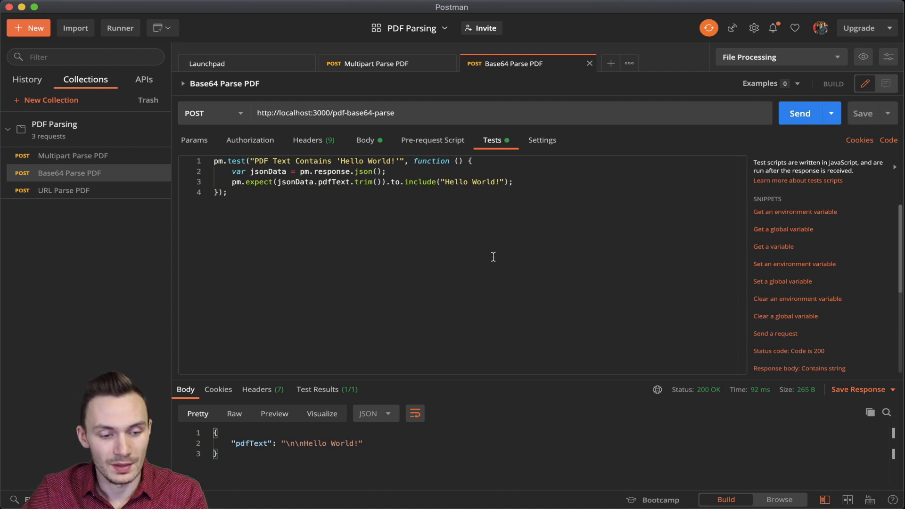
left_click(317, 389)
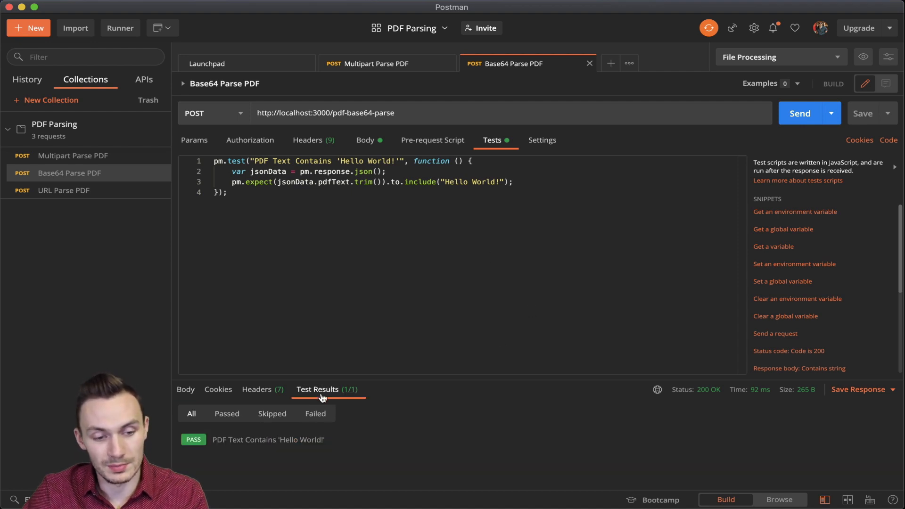
mouse_move(338, 442)
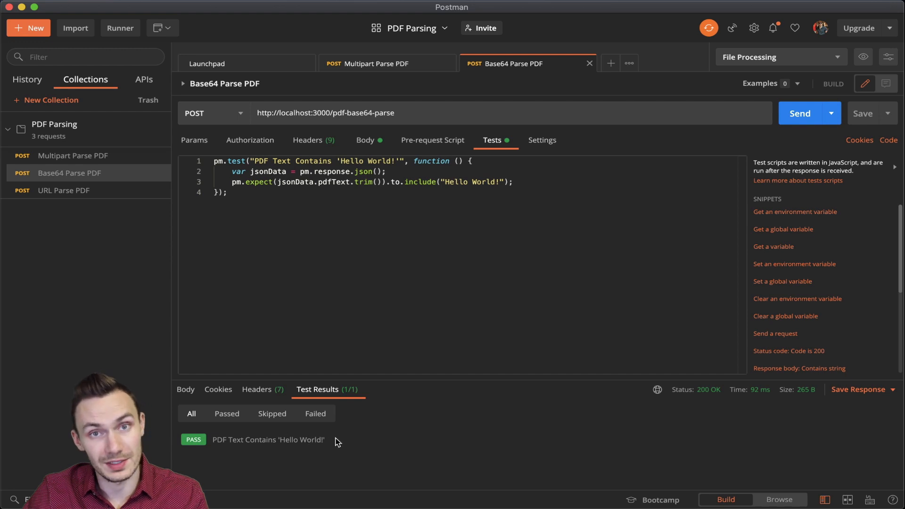
left_click(185, 389)
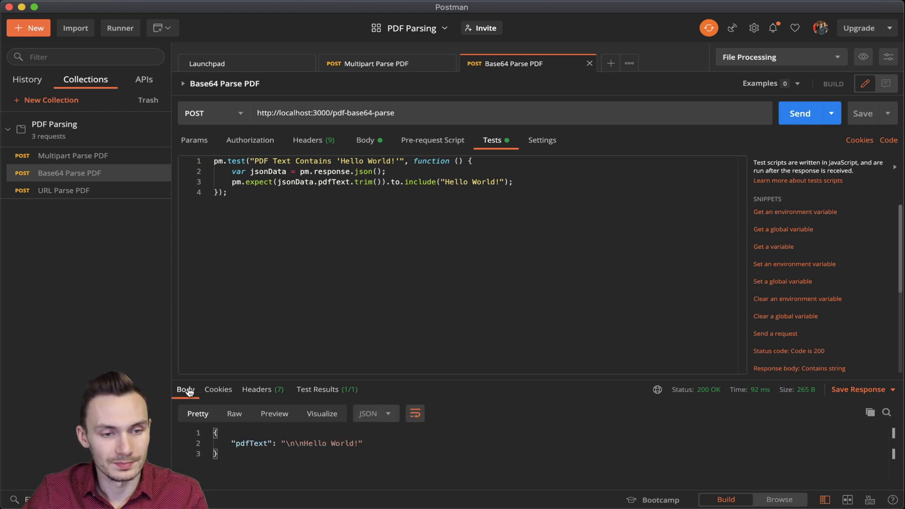
left_click(589, 64)
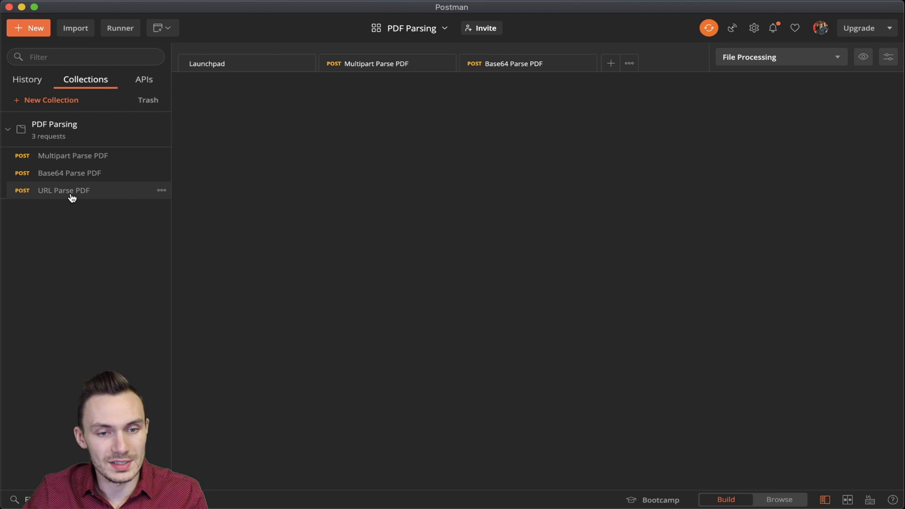
- Review URL Parse PDF's test.pdf link body and 'This is a test PDF document' test, then send it
left_click(63, 190)
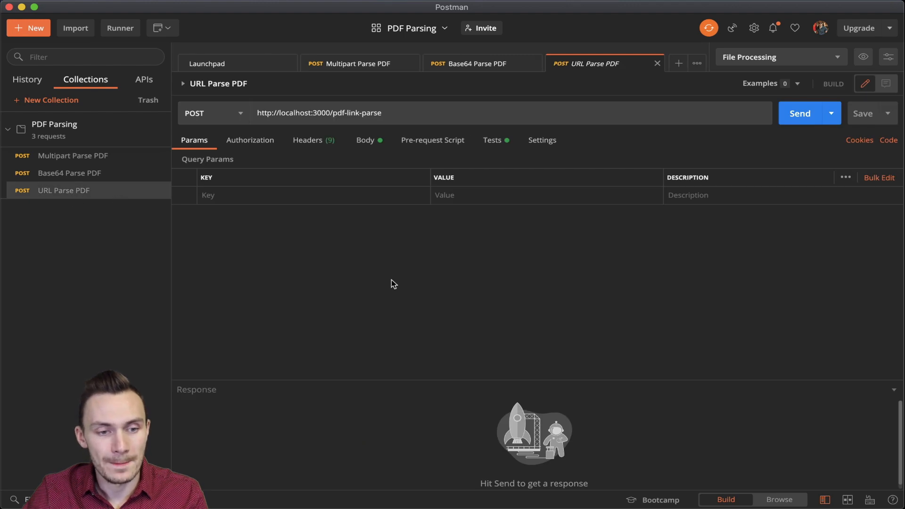
mouse_move(390, 154)
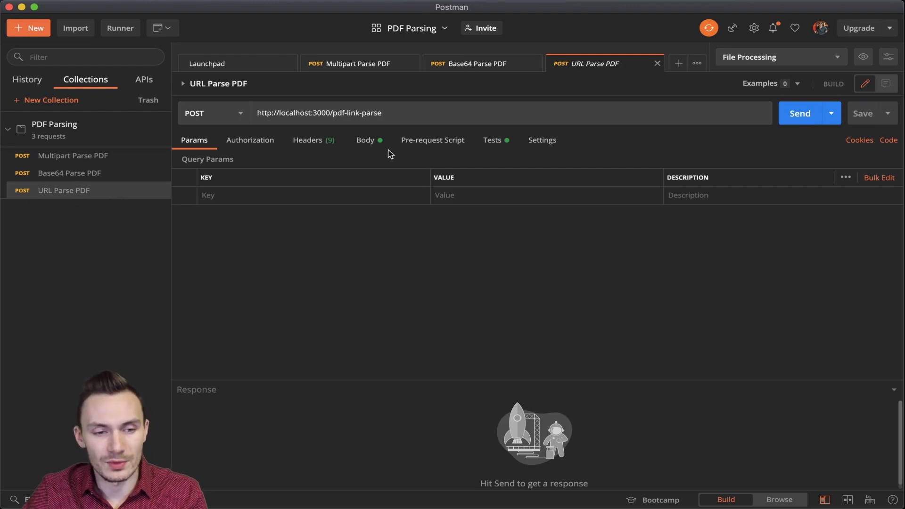
mouse_move(366, 142)
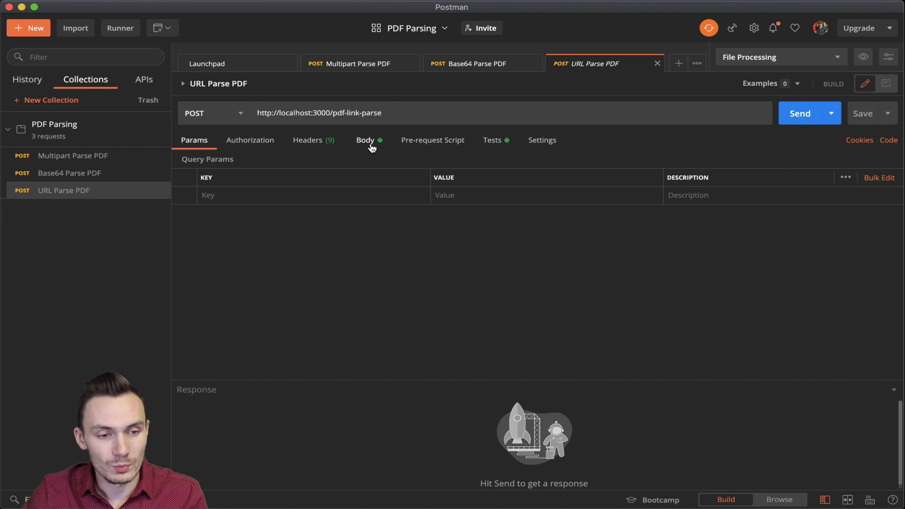
left_click(365, 140)
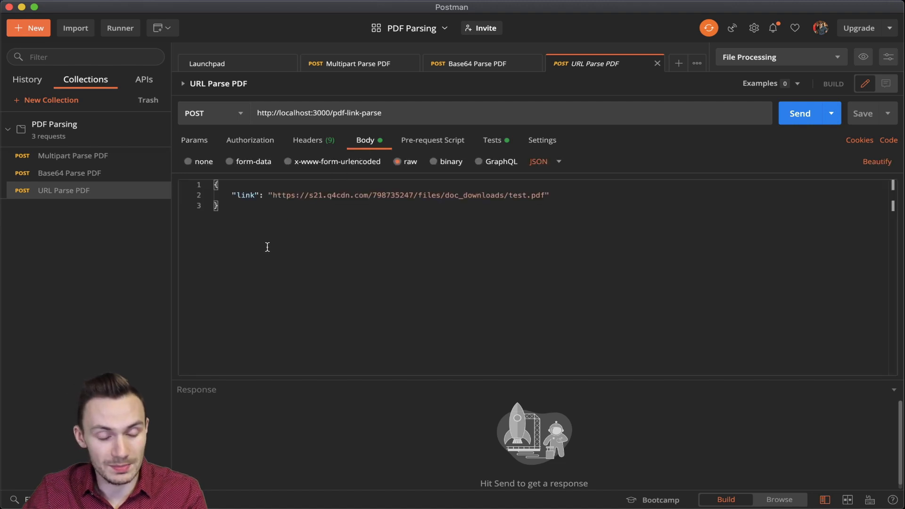
mouse_move(231, 195)
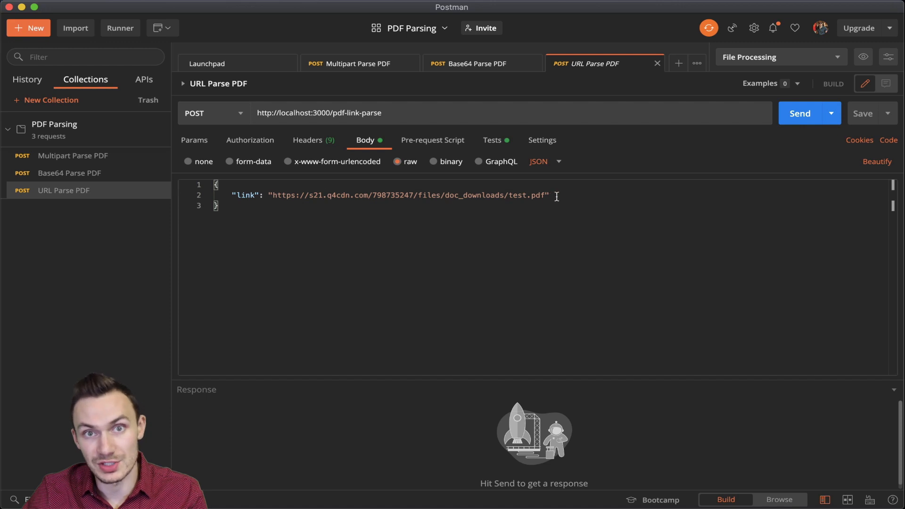
left_click(491, 140)
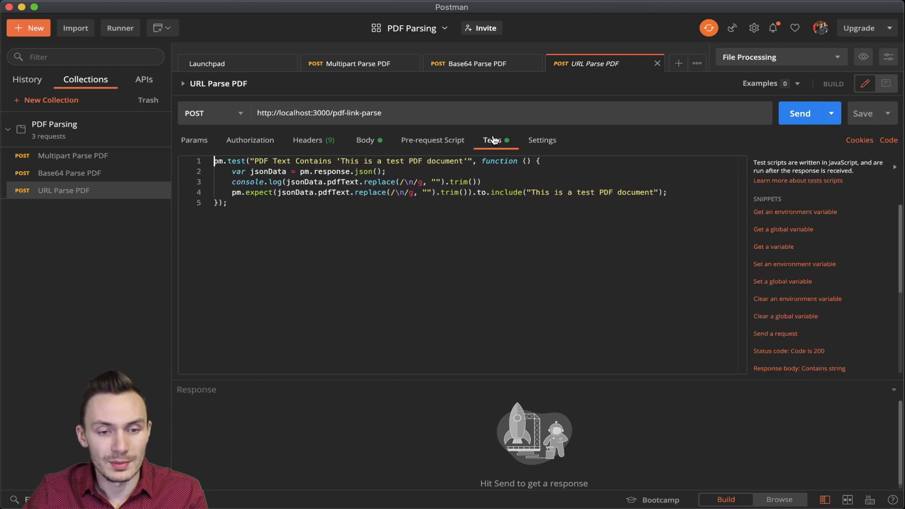
mouse_move(456, 217)
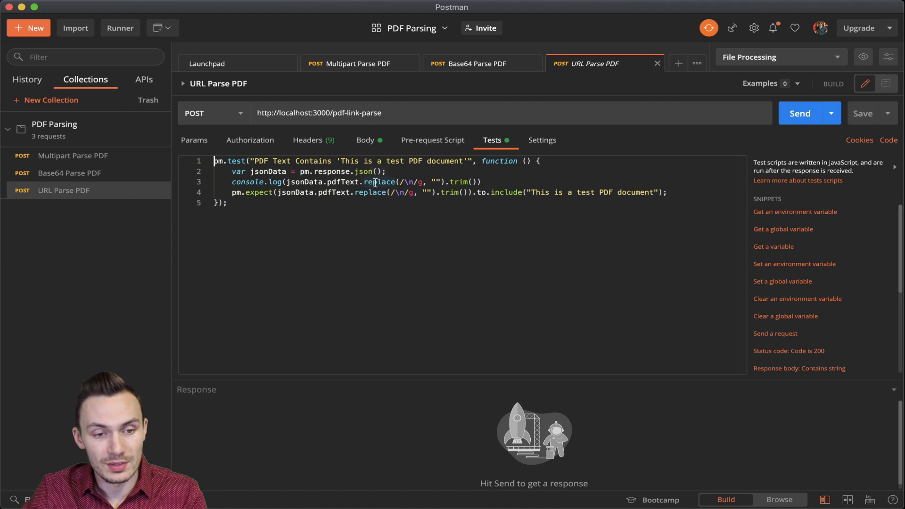
mouse_move(374, 171)
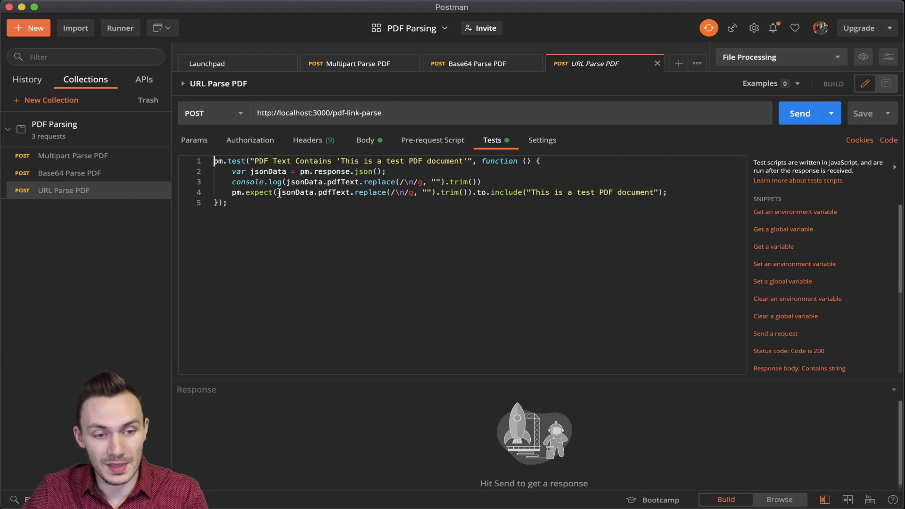
mouse_move(329, 182)
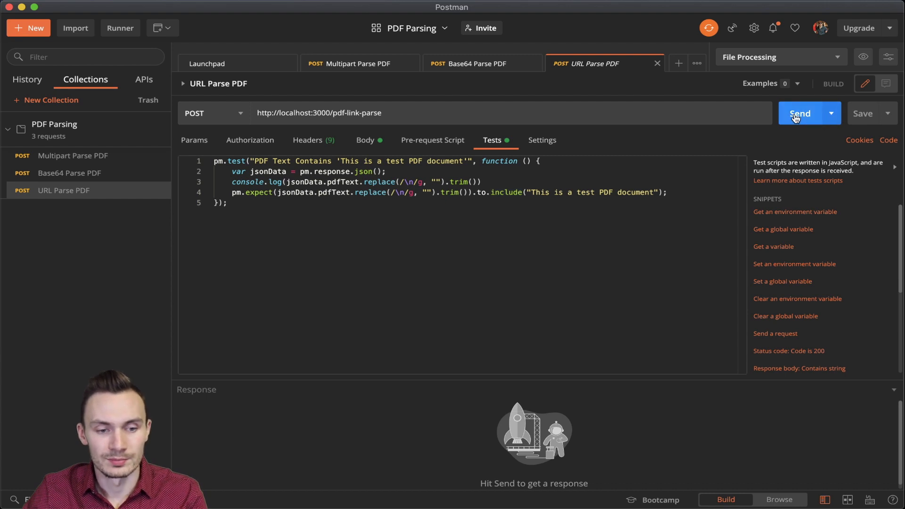
left_click(800, 113)
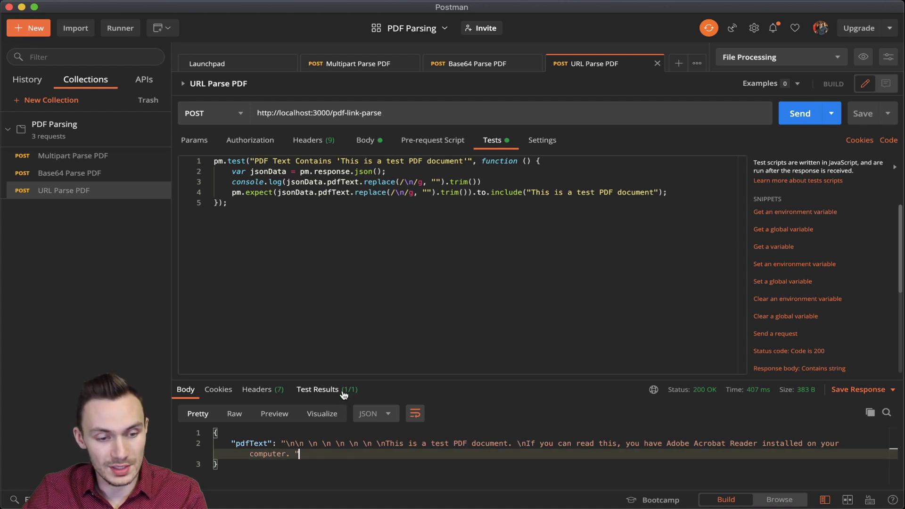
- Check the passing test result, then view the parsed test.pdf text in the response body
left_click(317, 389)
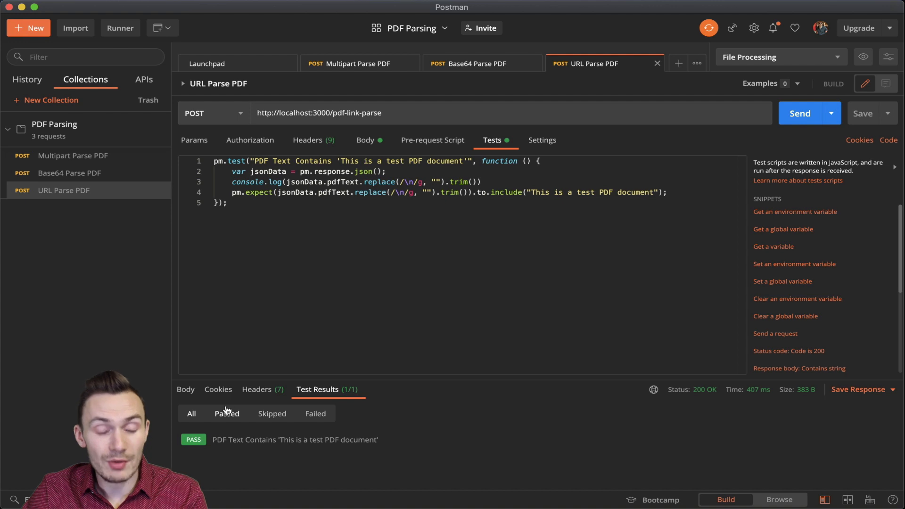
left_click(185, 389)
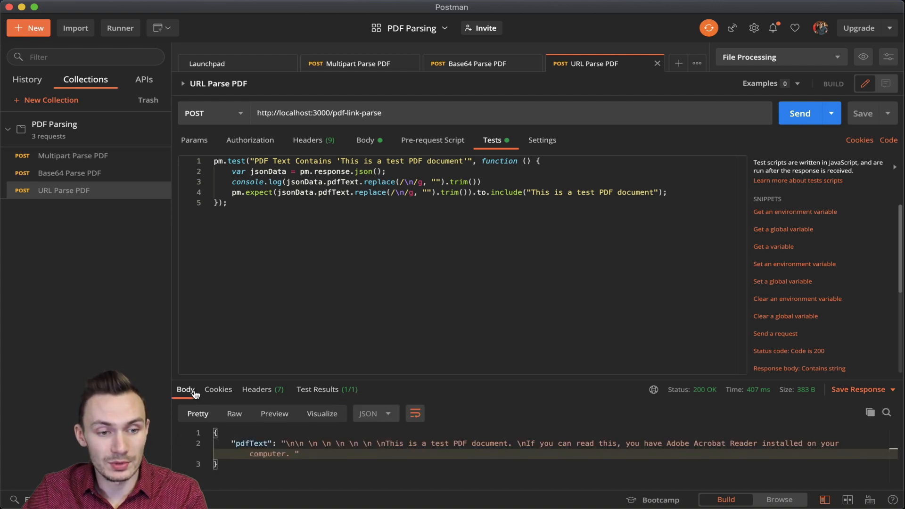